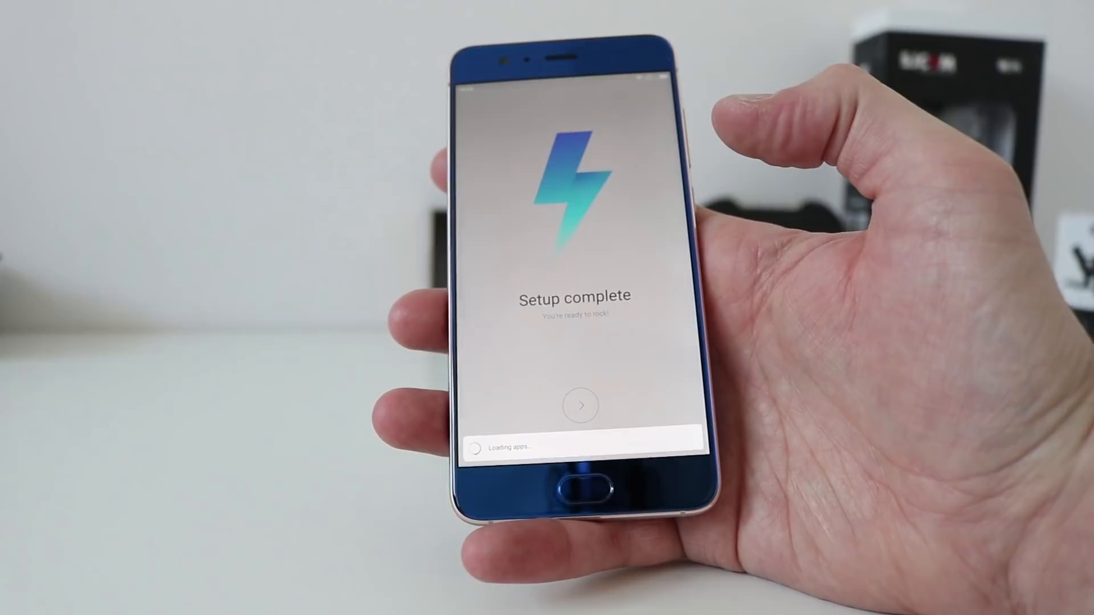
Finish setup from the 'Setup complete' screen to start using the phone.
click(580, 405)
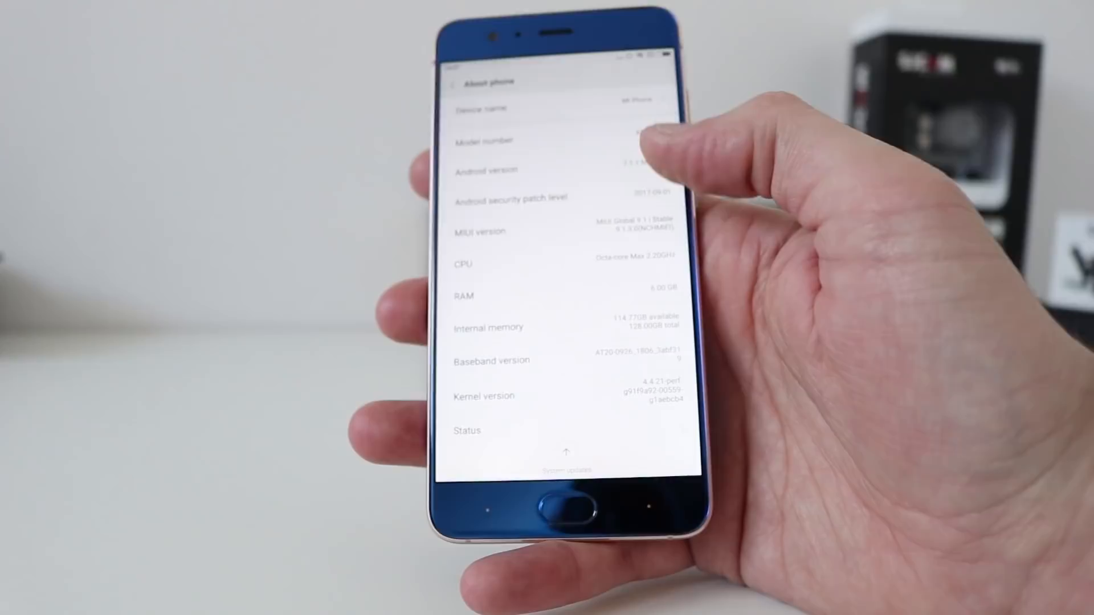
Scroll through About phone specs and check System updates for MIUI 9.1.3.0 Stable.
scroll(down, 3)
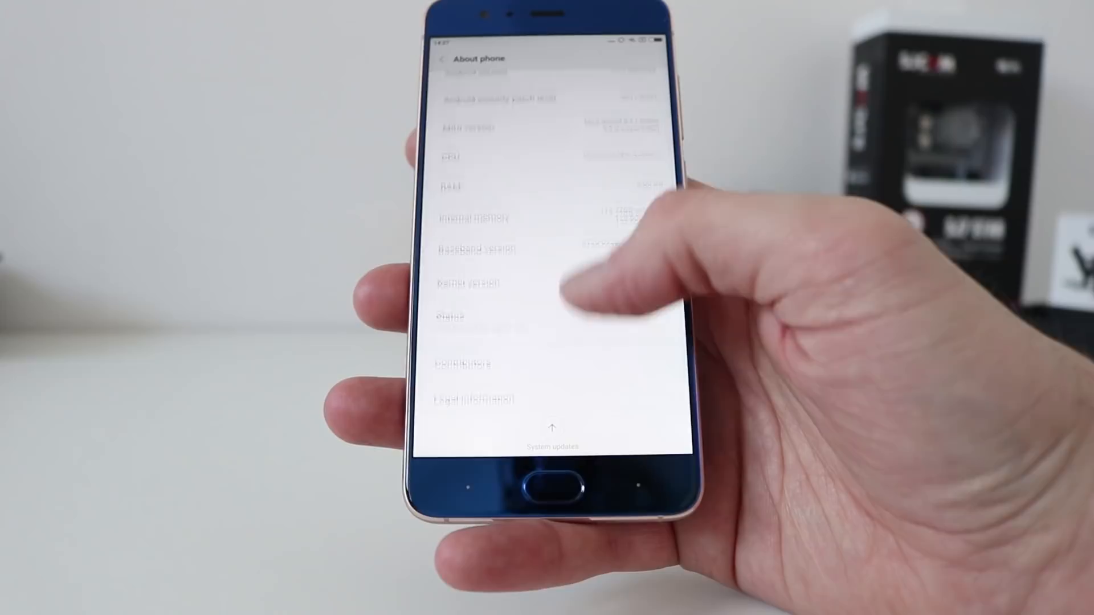
click(551, 441)
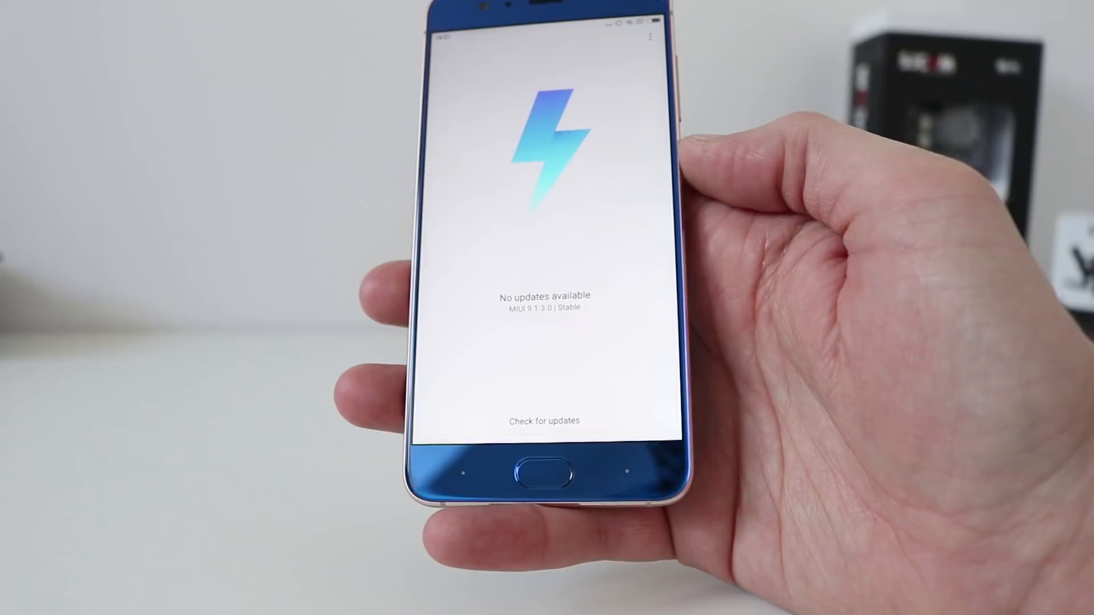